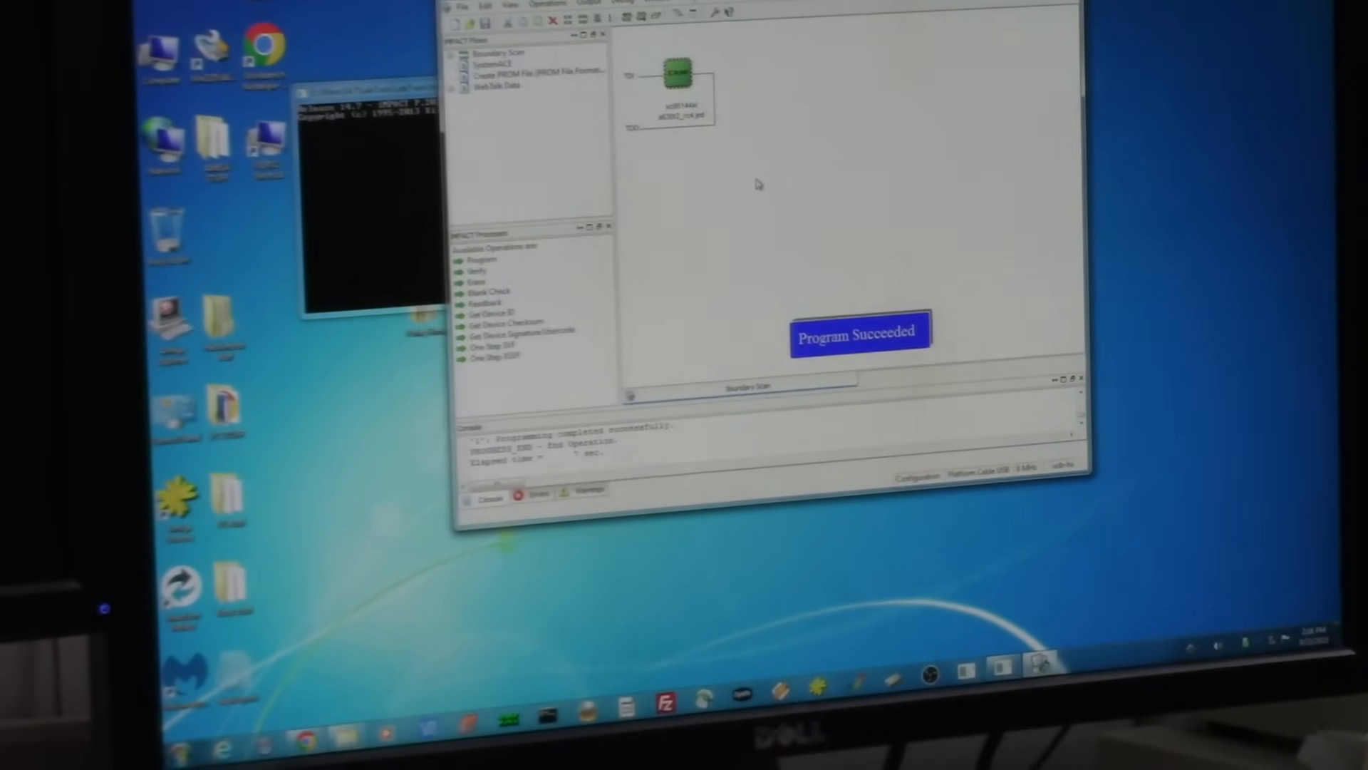
Run an operation on the xc95144xl CPLD from its context menu in the Boundary Scan view.
right_click(678, 78)
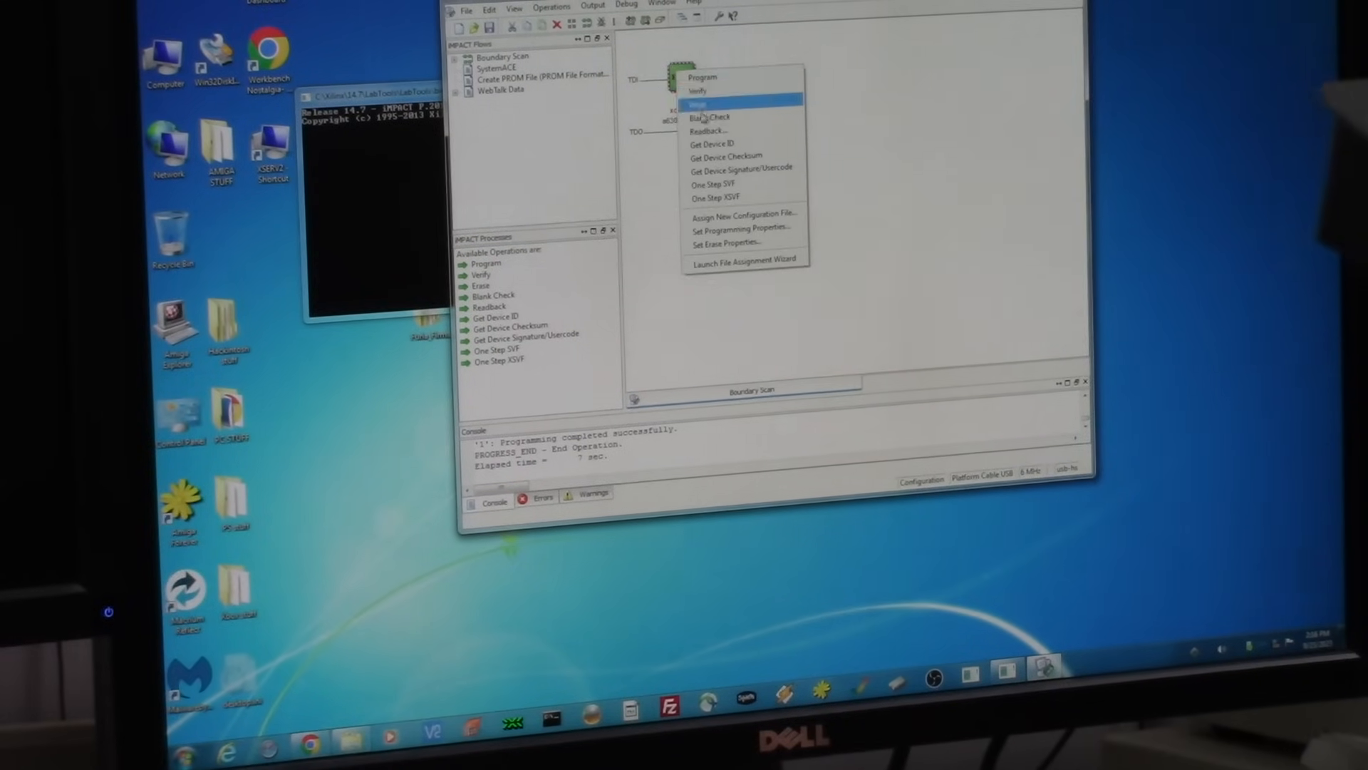
click(697, 91)
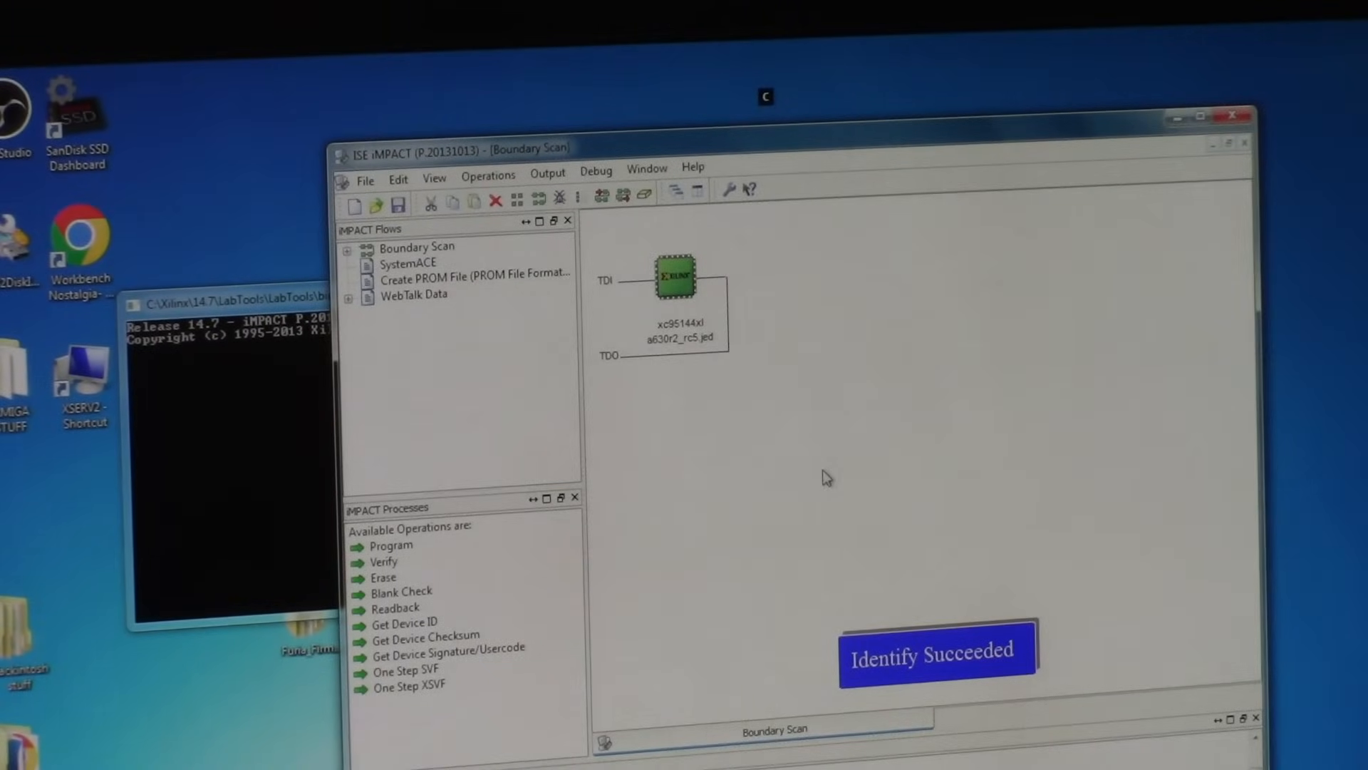
Program the xc95144xl CPLD with a630r2_rc5.jed, then bring up its operations for Verify.
right_click(676, 279)
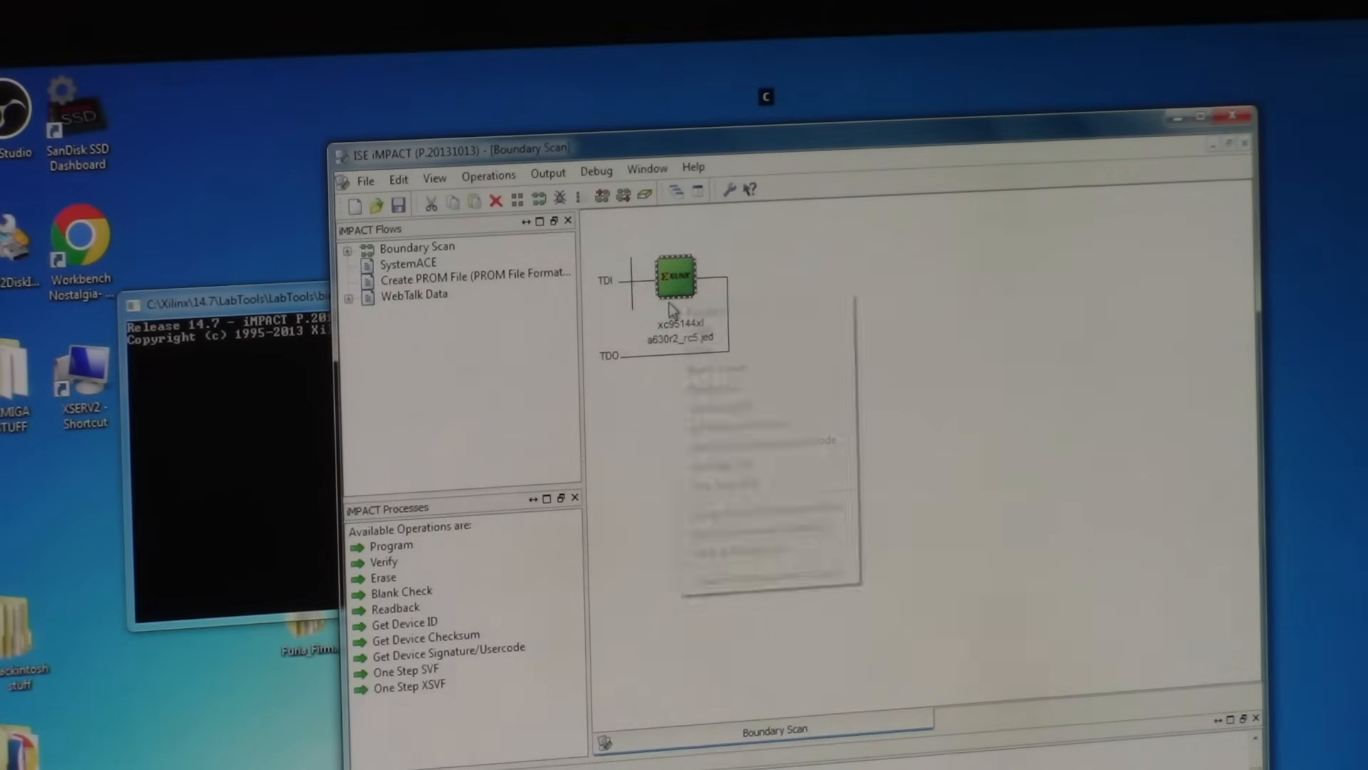
right_click(675, 275)
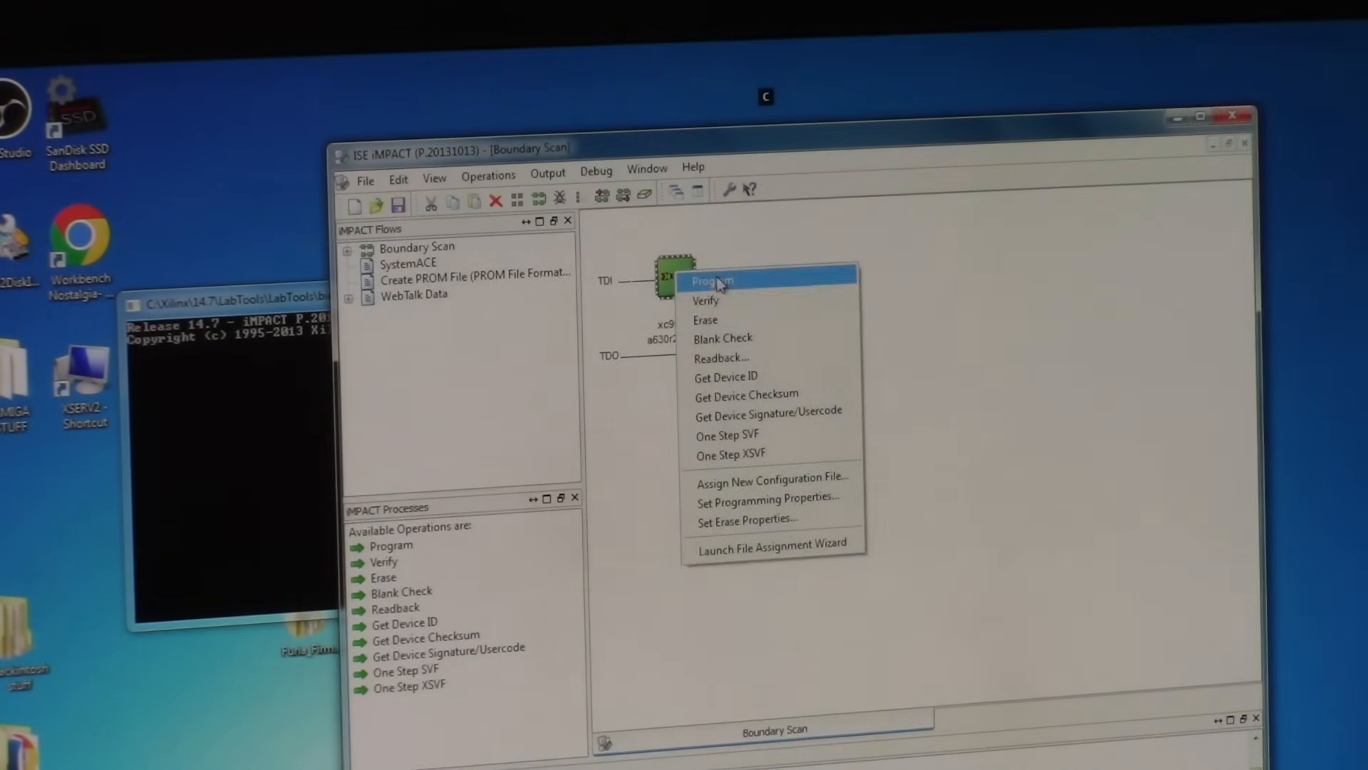
click(710, 281)
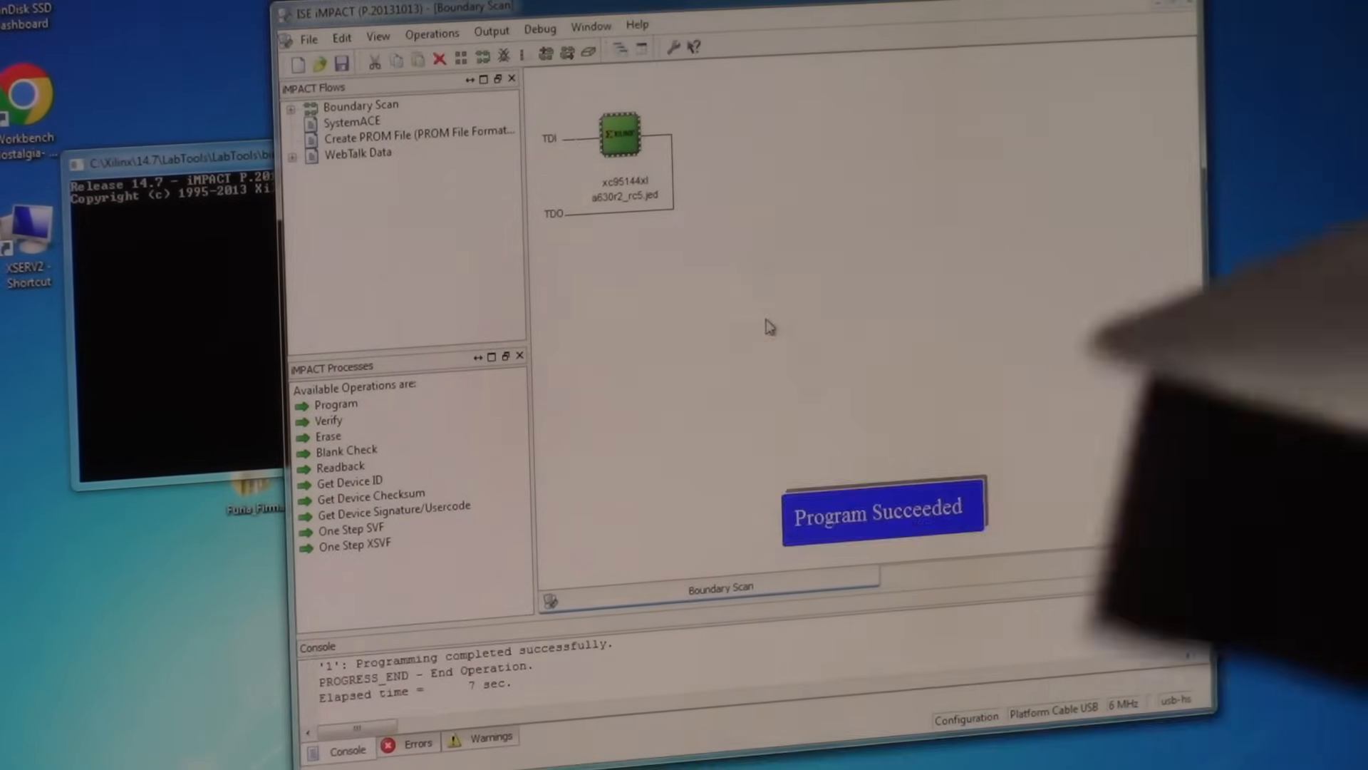
mouse_move(621, 136)
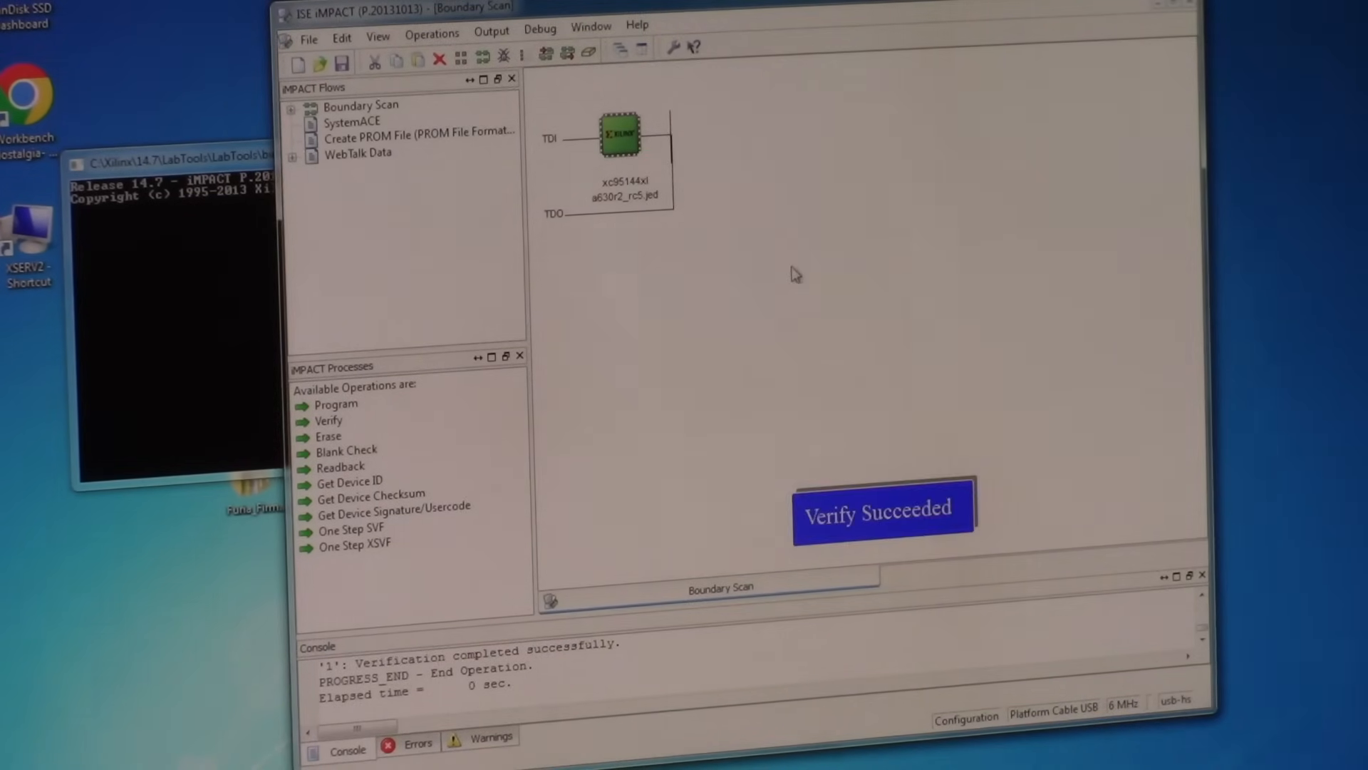
right_click(620, 135)
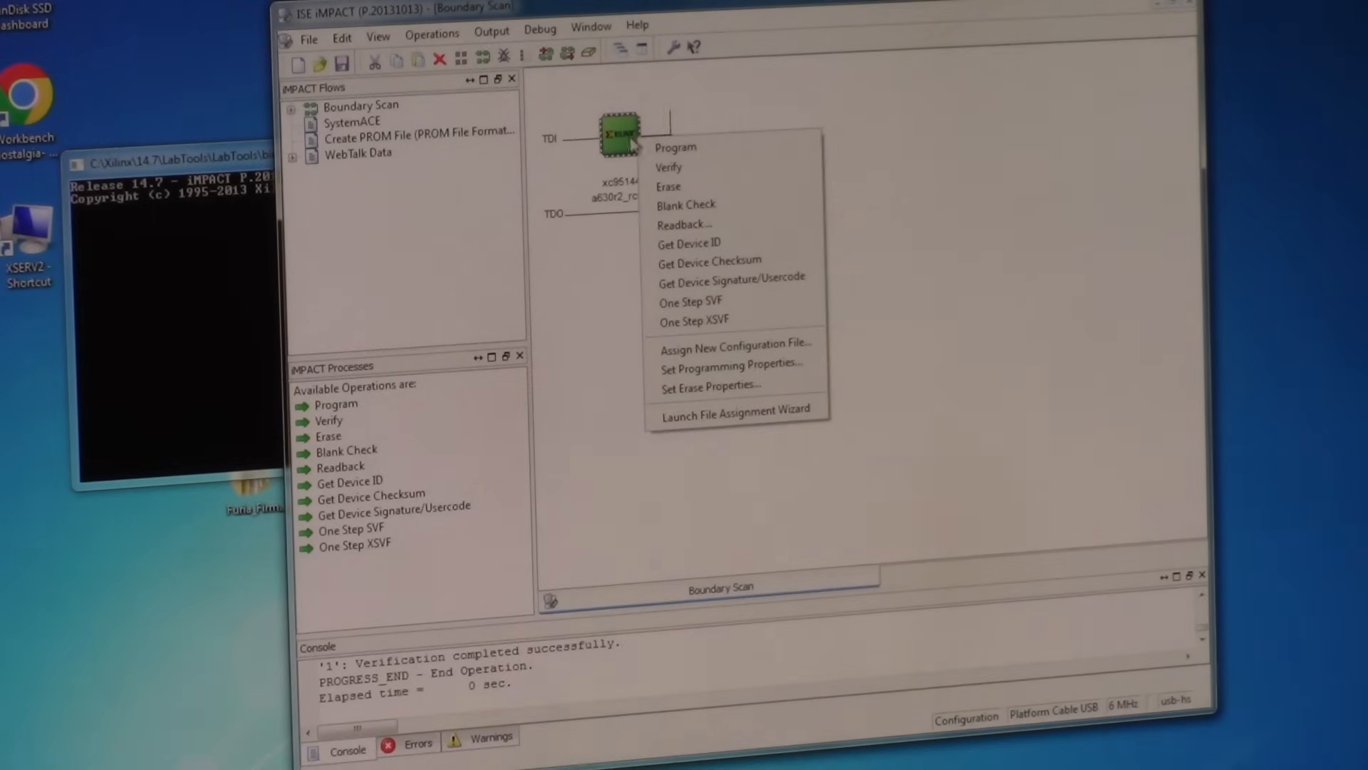